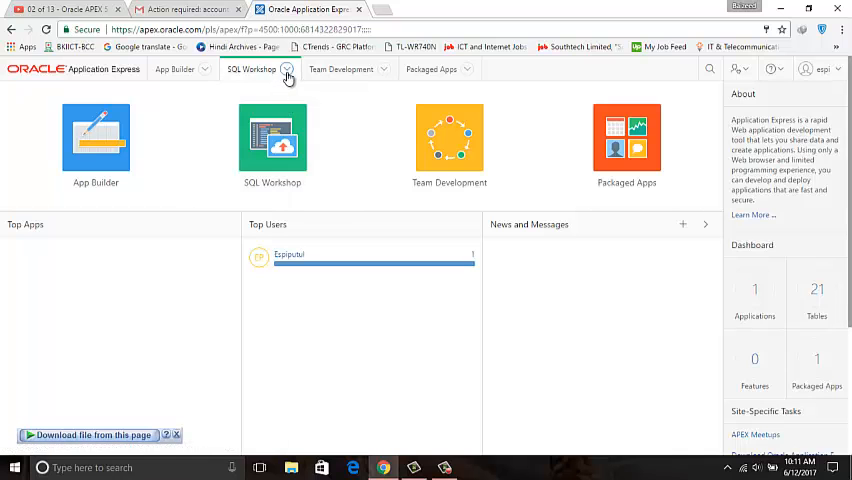
Go from the APEX home page into SQL Workshop's Object Browser listing the workspace tables
click(251, 69)
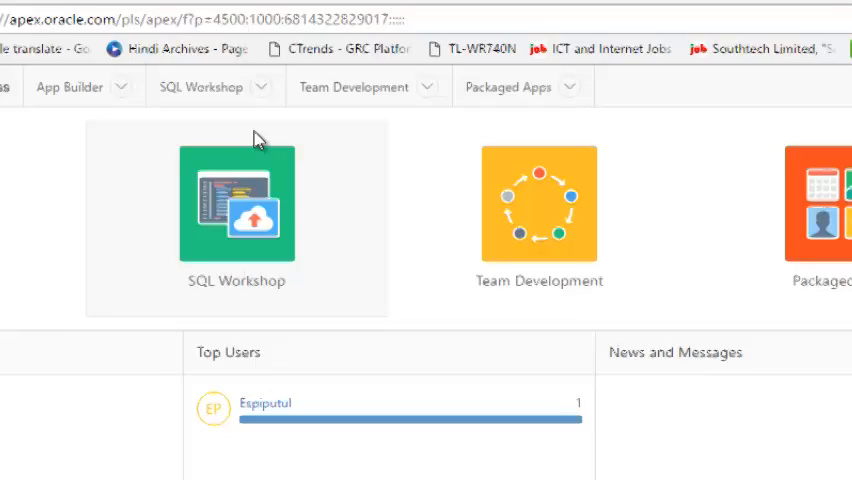
click(236, 204)
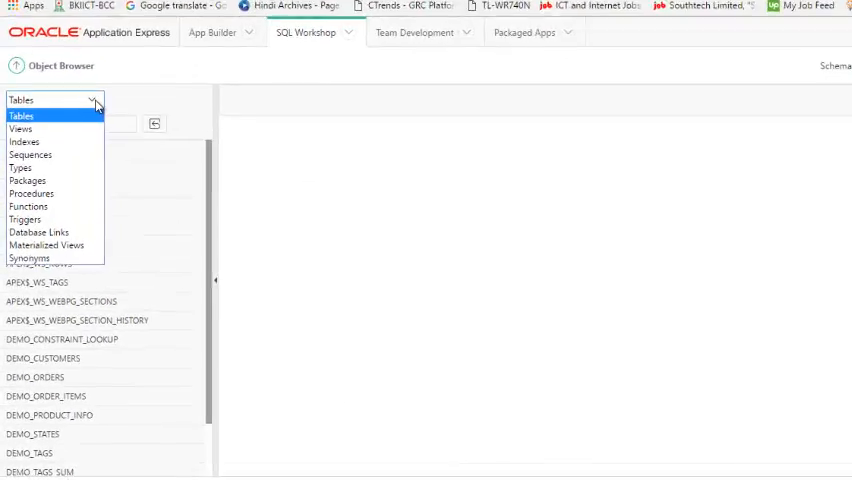
scroll(down, 3)
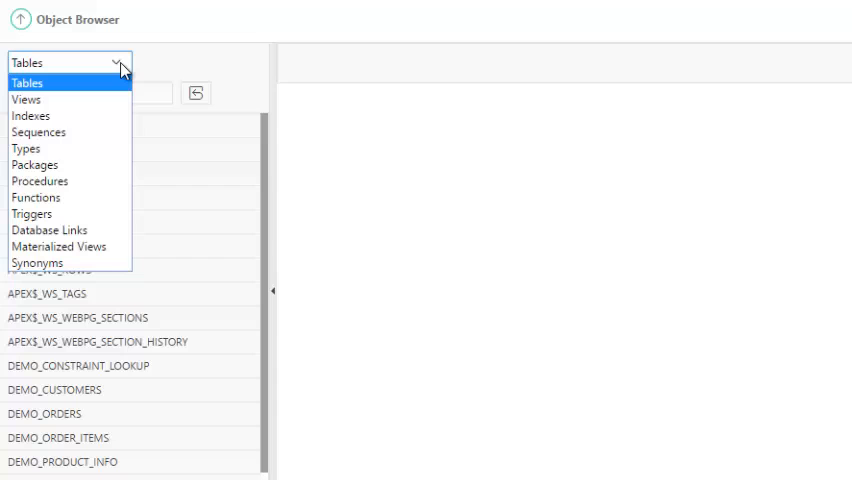
mouse_move(35, 164)
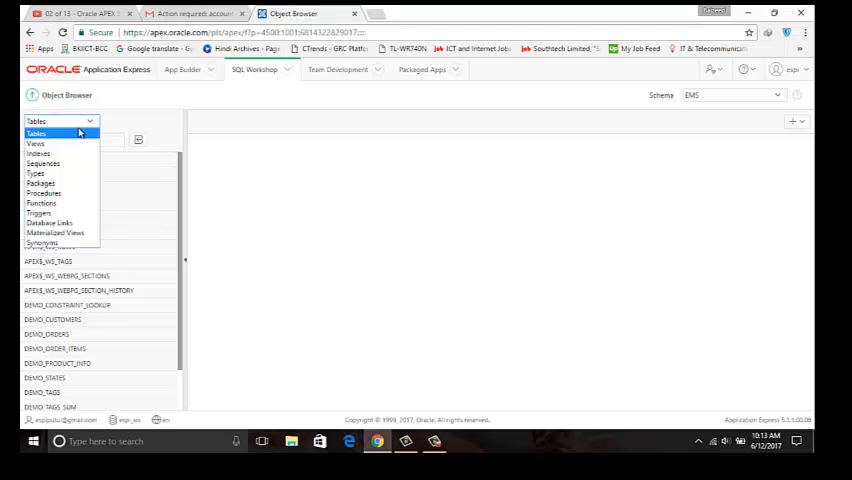
Go to SQL Scripts and bring up the Upload Script dialog
click(254, 69)
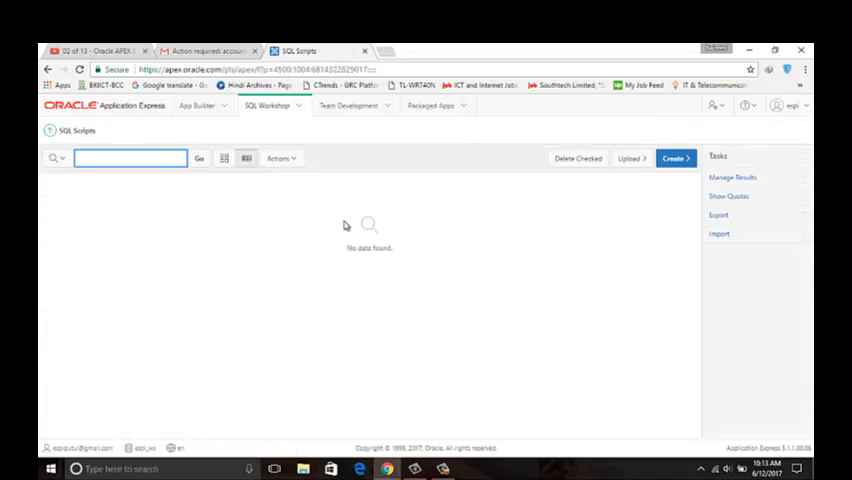
click(631, 158)
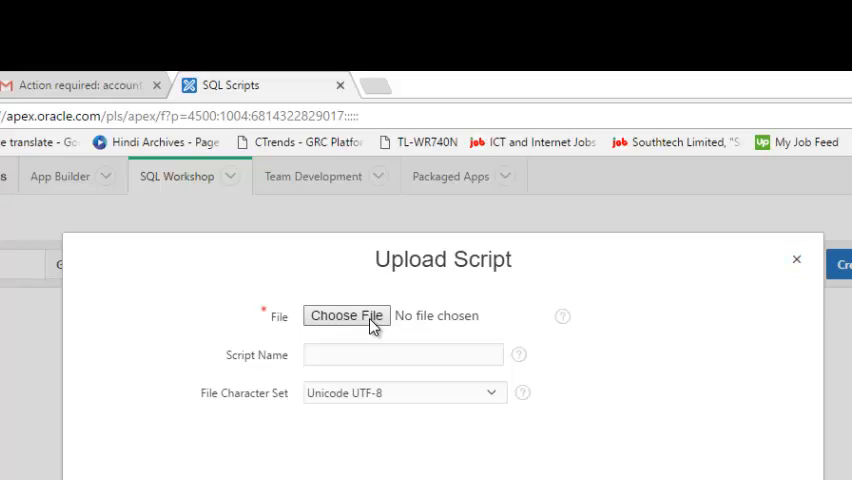
Choose New Text Document.txt from the Desktop's Apex scrip folder as the script file
click(346, 315)
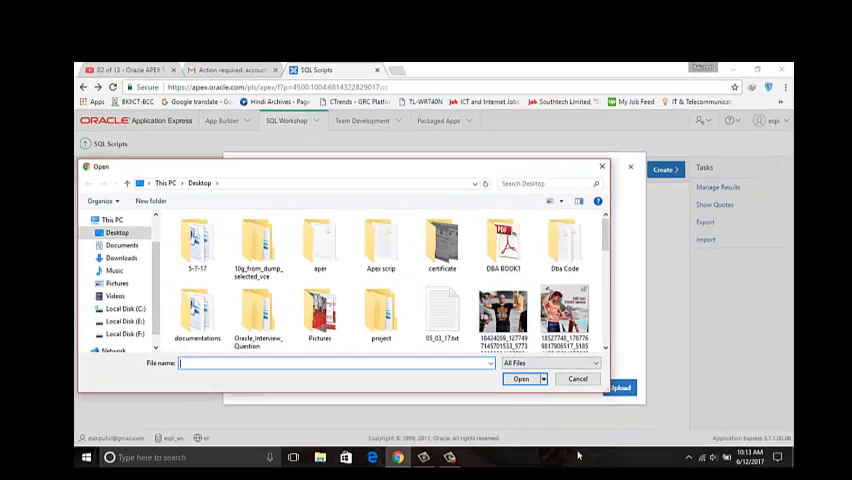
mouse_move(443, 295)
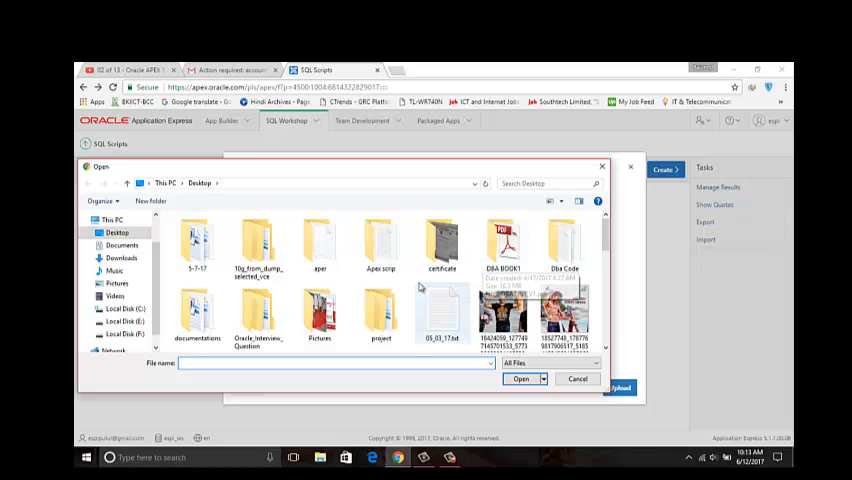
double_click(381, 243)
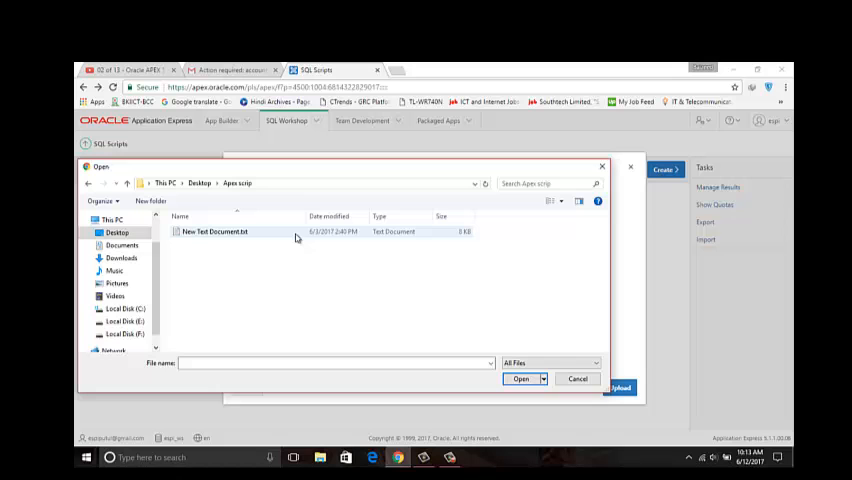
click(217, 231)
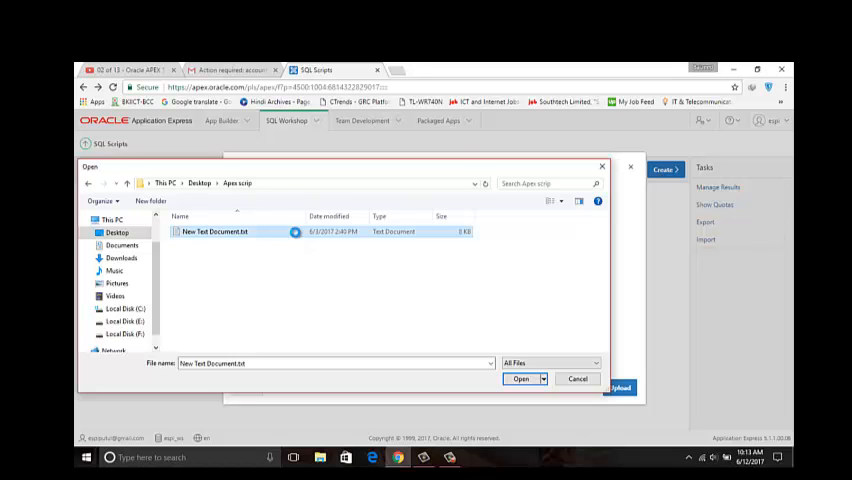
click(521, 378)
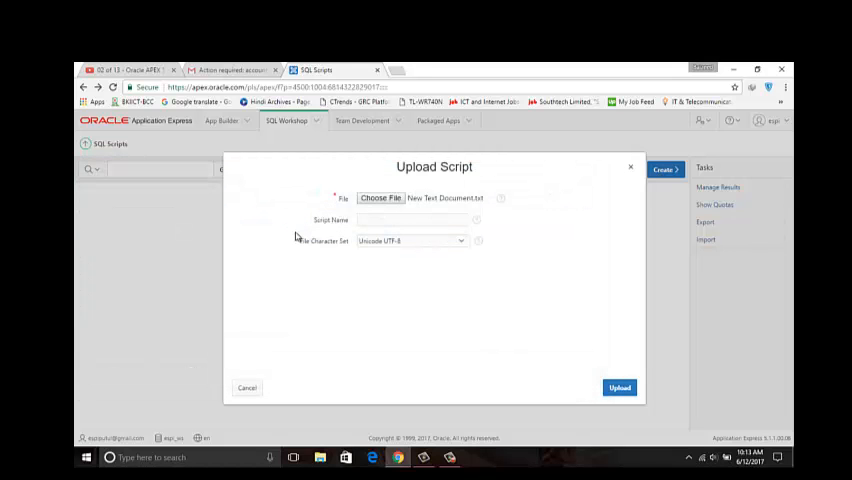
Name the script EMS1 and upload it so it appears in the scripts list
click(412, 219)
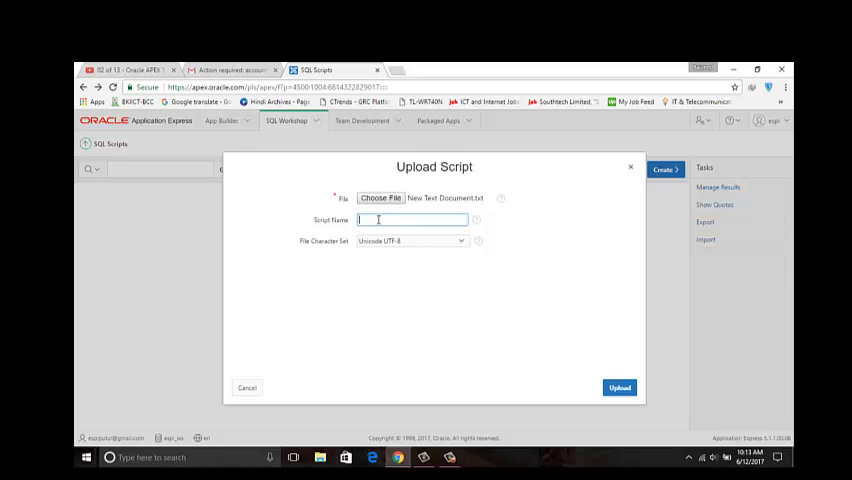
text(4)
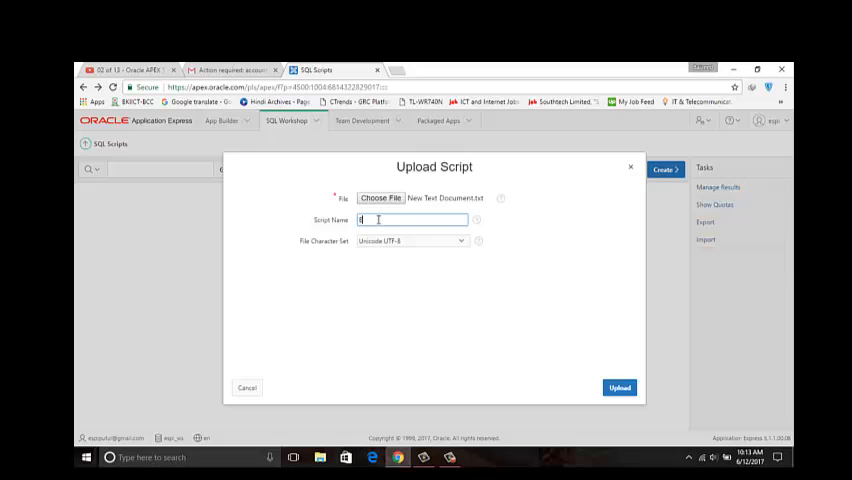
text(EMS)
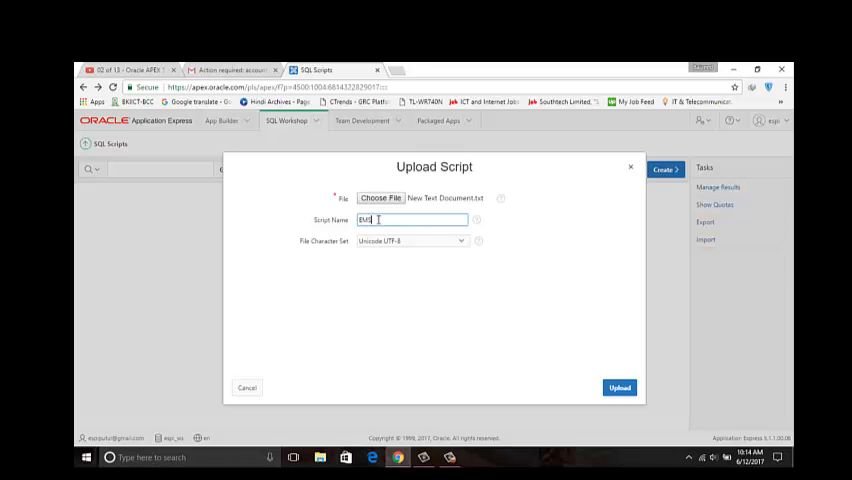
text(1)
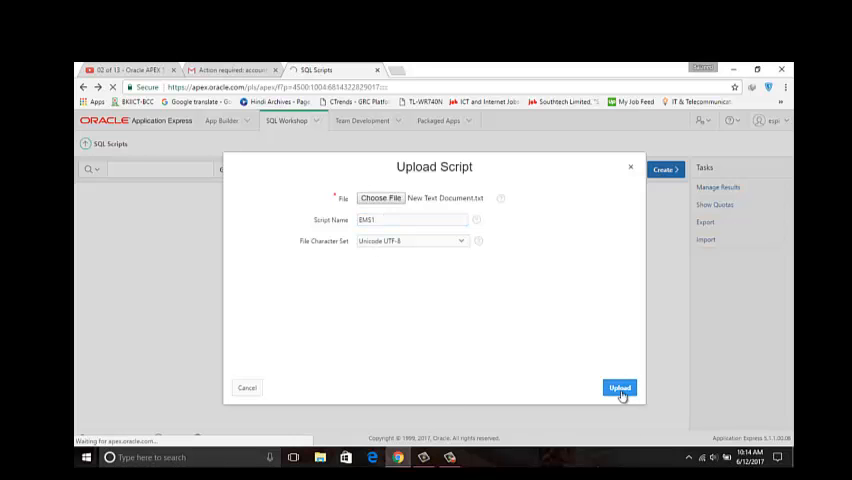
click(618, 388)
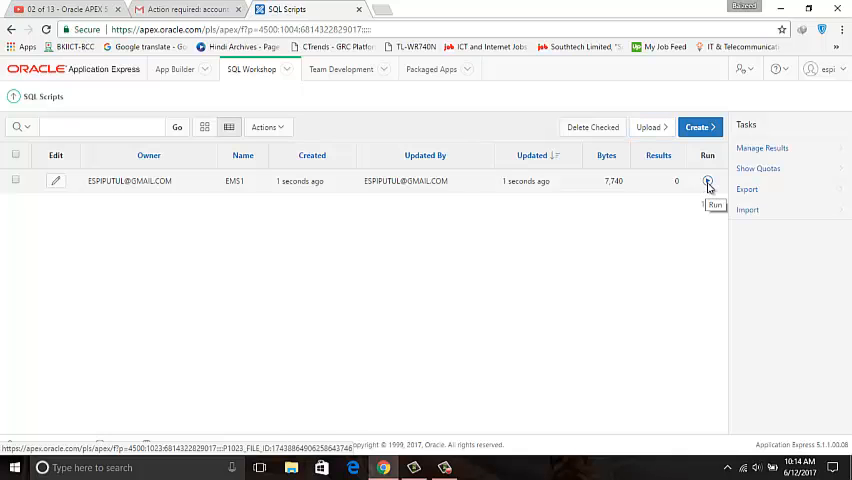
Run EMS1 with Run Now so all 68 of its statements execute
click(708, 181)
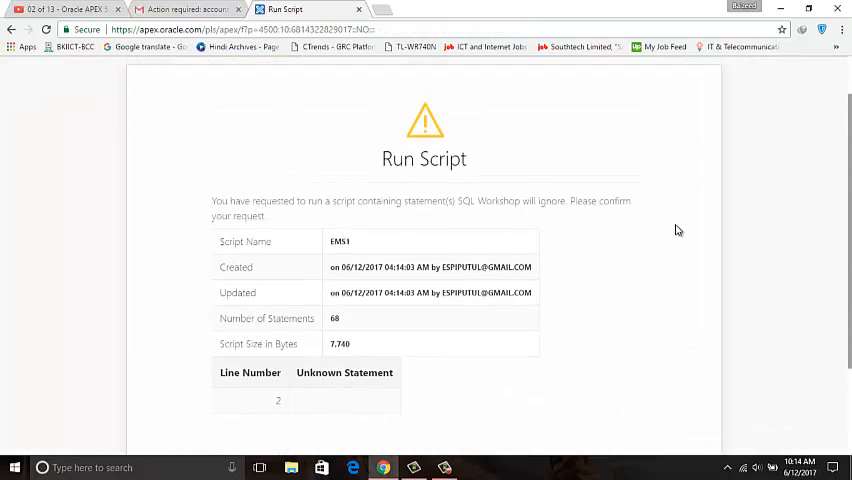
scroll(down, 3)
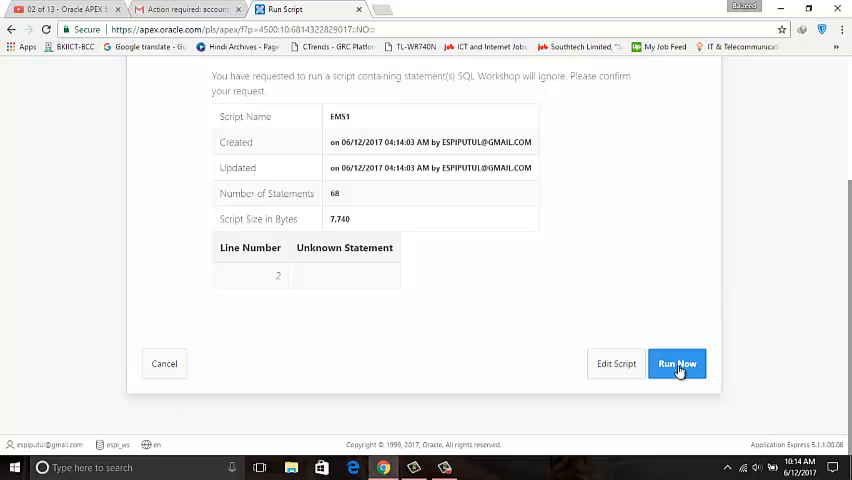
click(677, 363)
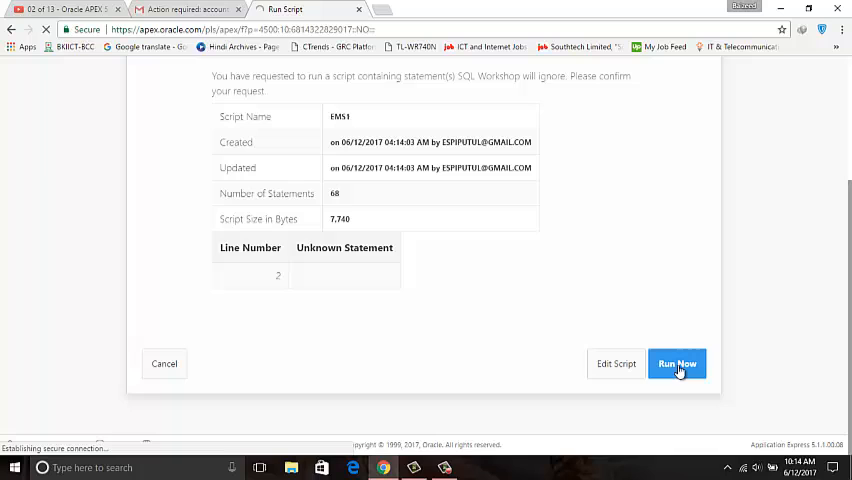
click(677, 363)
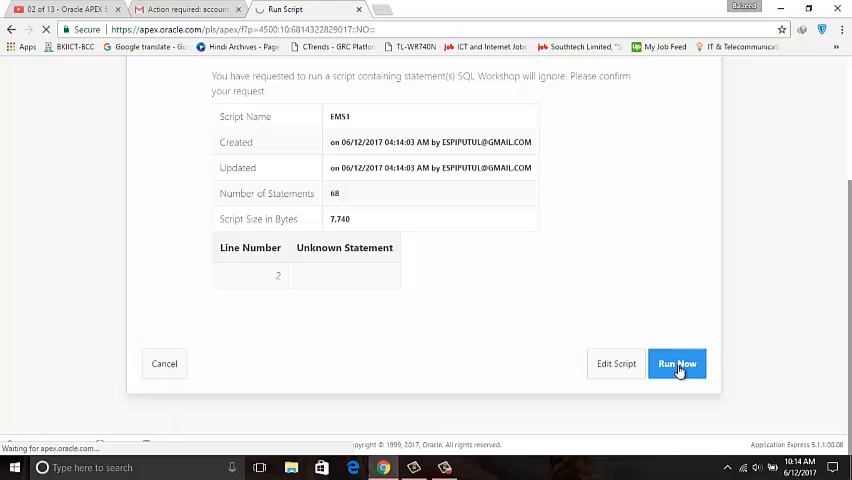
click(677, 363)
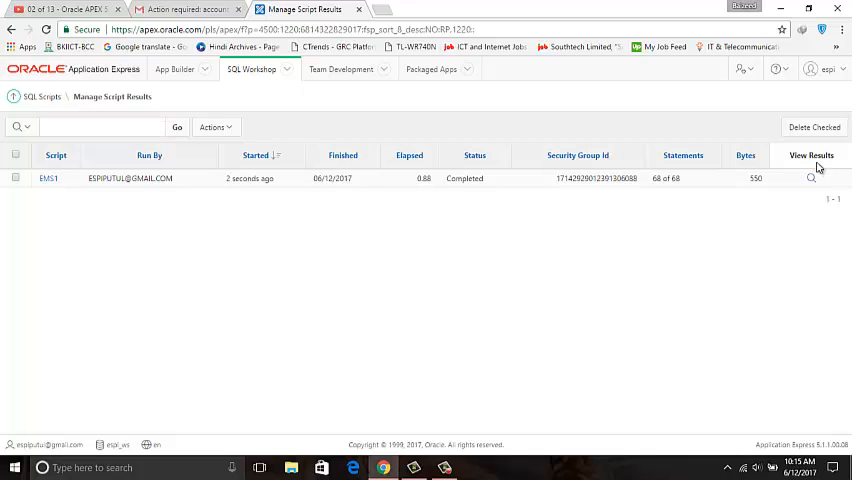
View the EMS1 run results: 68 statements processed, 68 successful, 0 errors
click(811, 178)
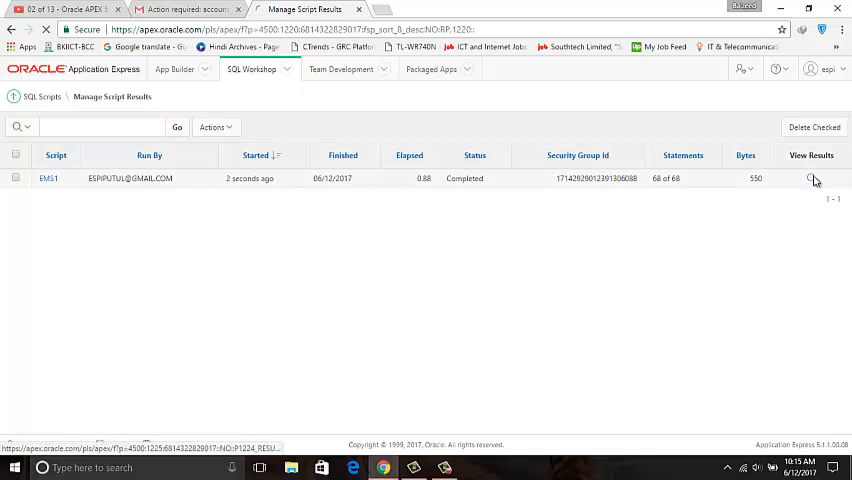
click(811, 178)
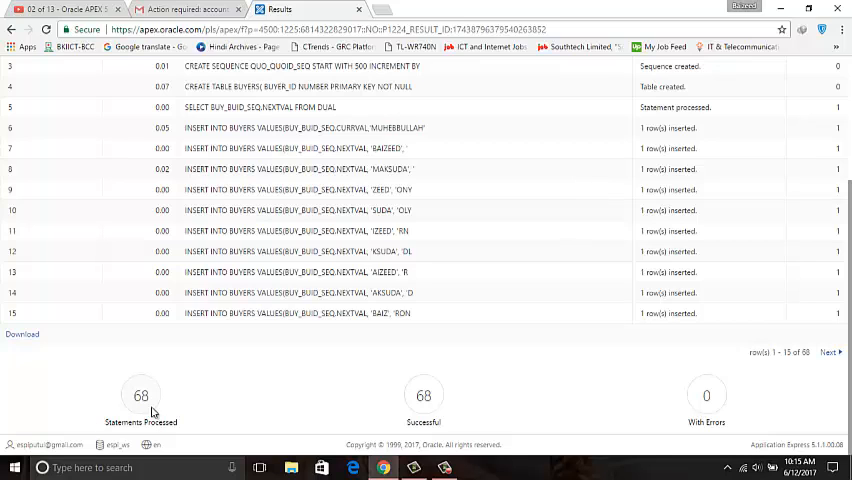
mouse_move(216, 432)
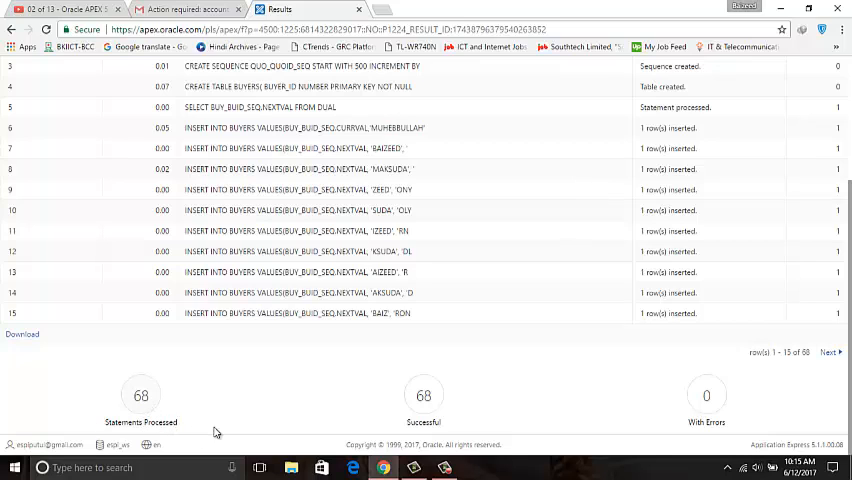
mouse_move(447, 413)
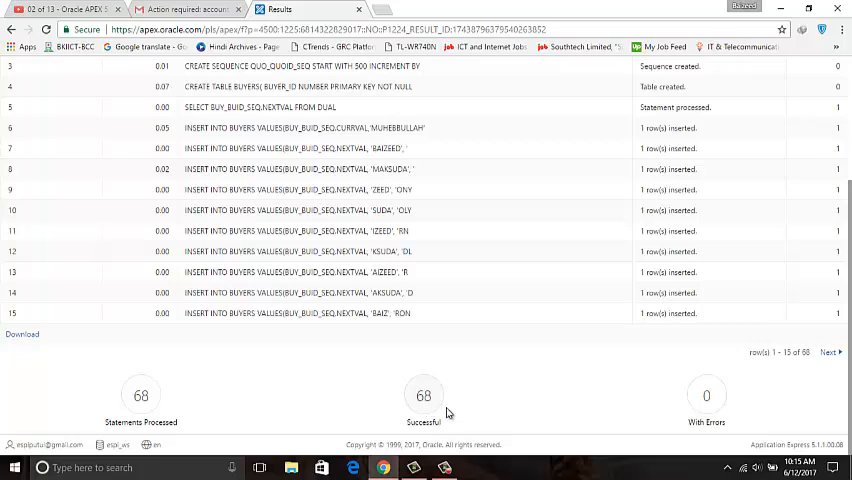
mouse_move(750, 423)
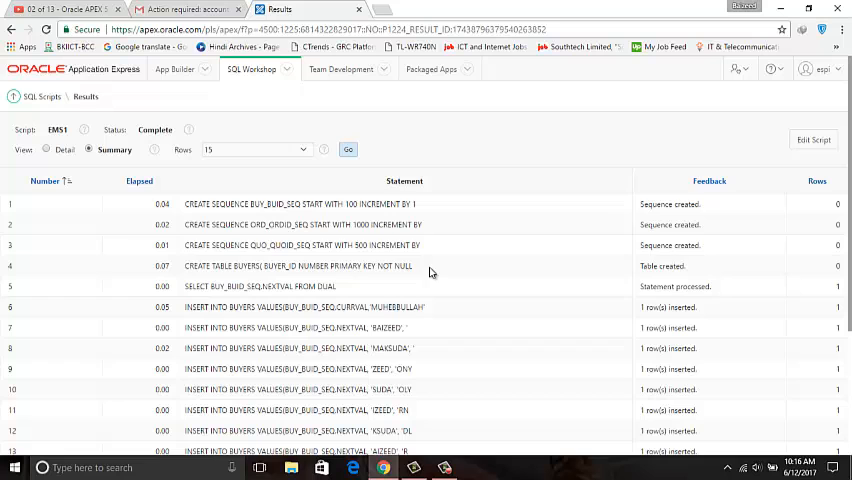
scroll(down, 3)
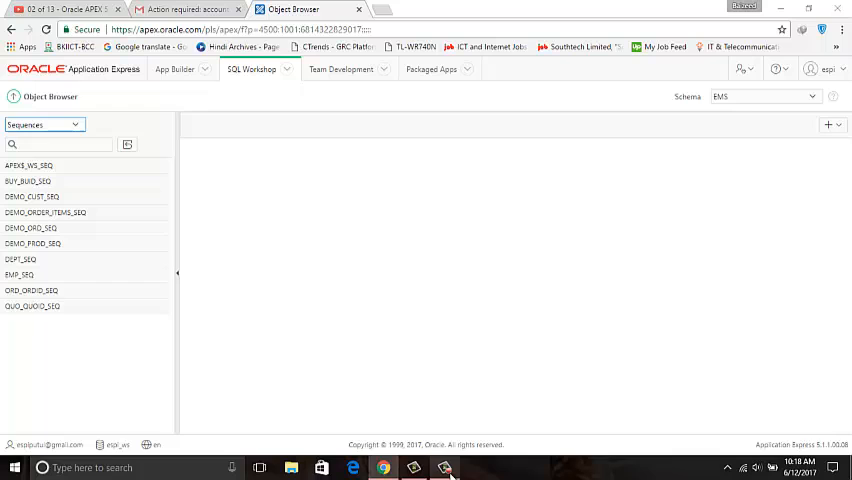
mouse_move(718, 287)
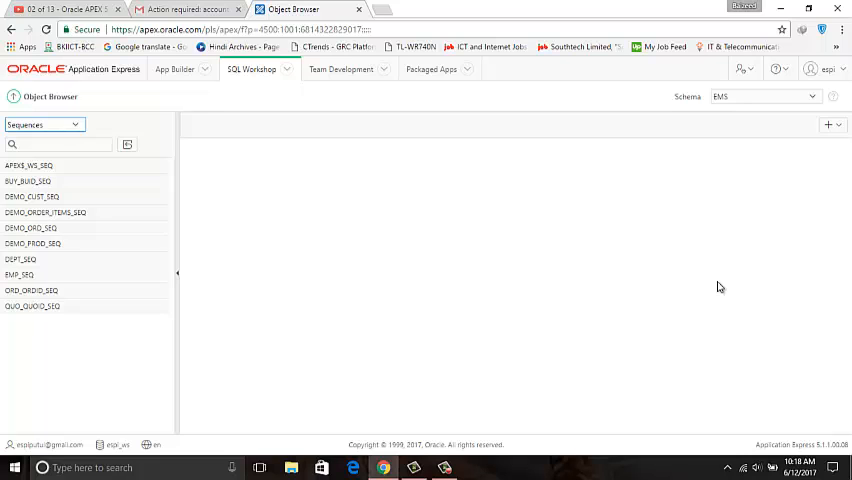
mouse_move(789, 338)
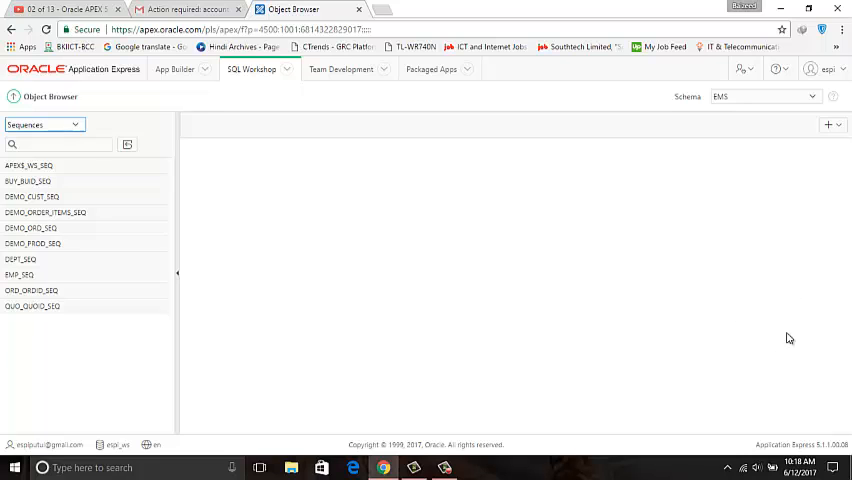